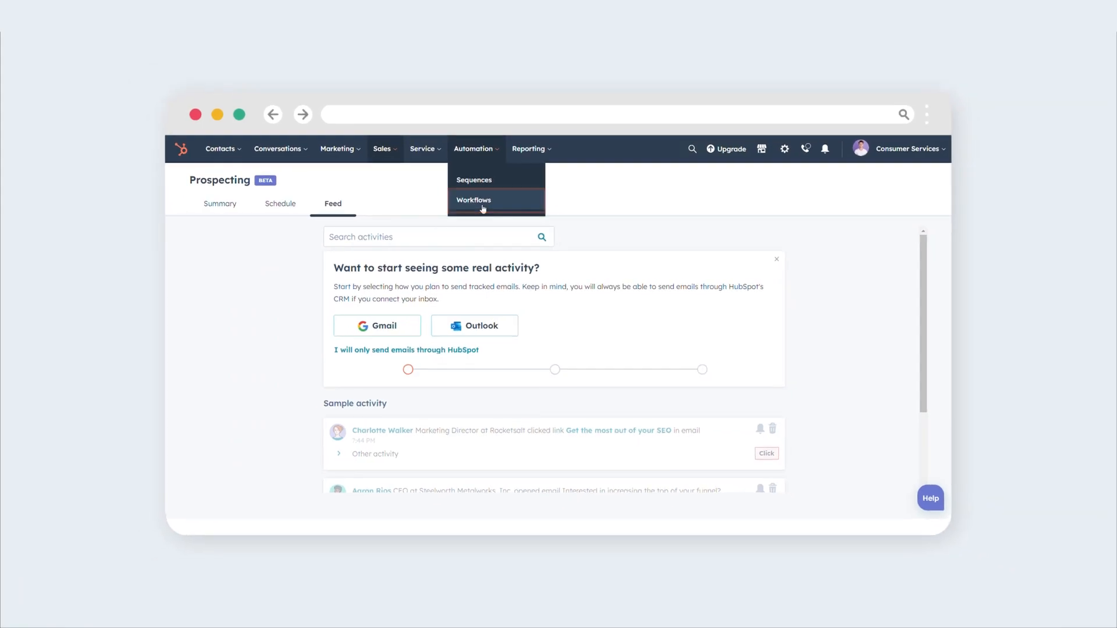
Open the Workflows list and bring up the Create workflow options
left_click(474, 199)
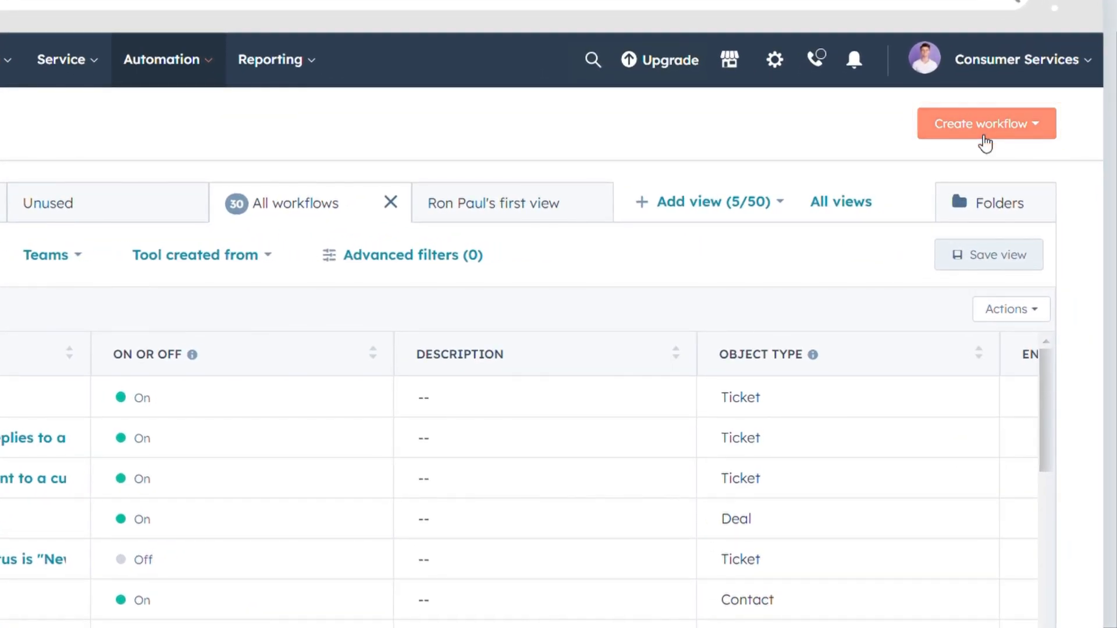
left_click(985, 124)
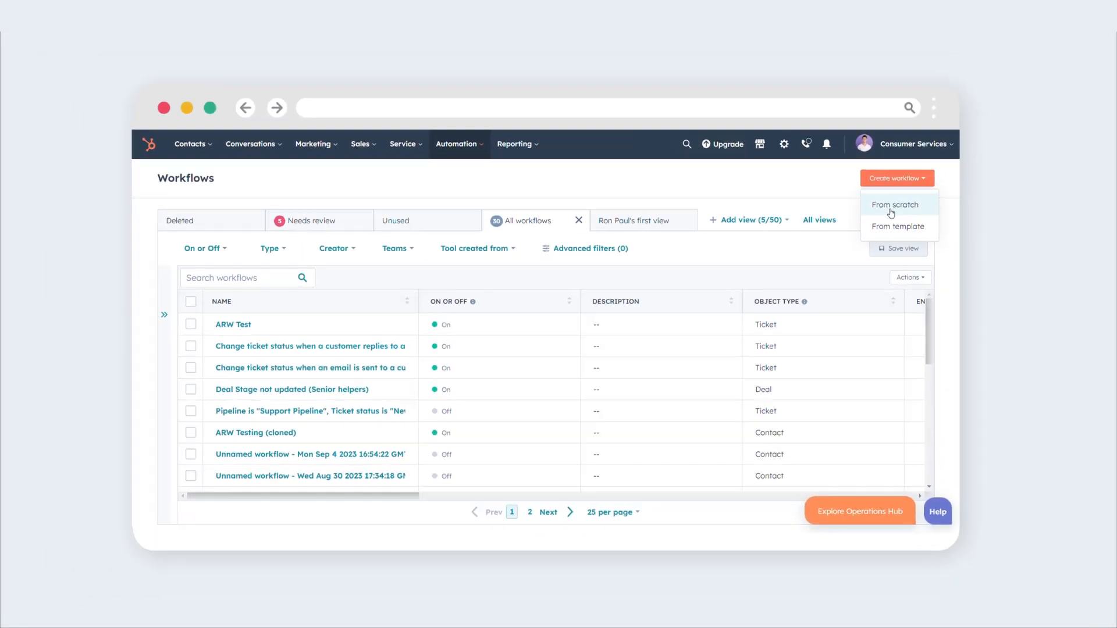
Start a from-scratch contact workflow centred on 'Date of last meeting booked in meetings tool'
left_click(896, 204)
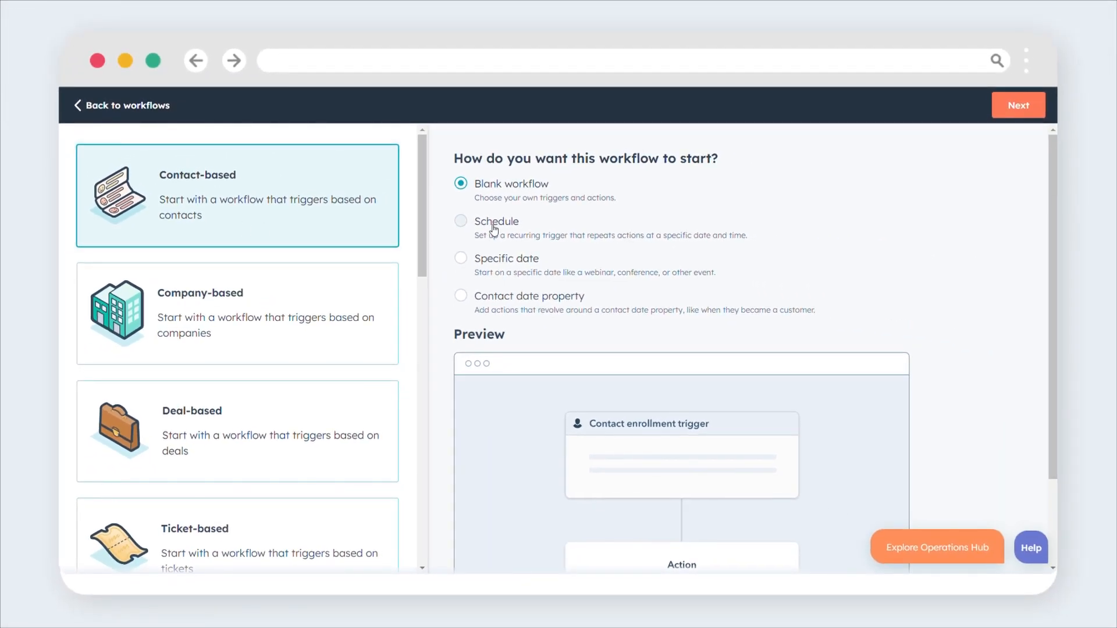
left_click(461, 258)
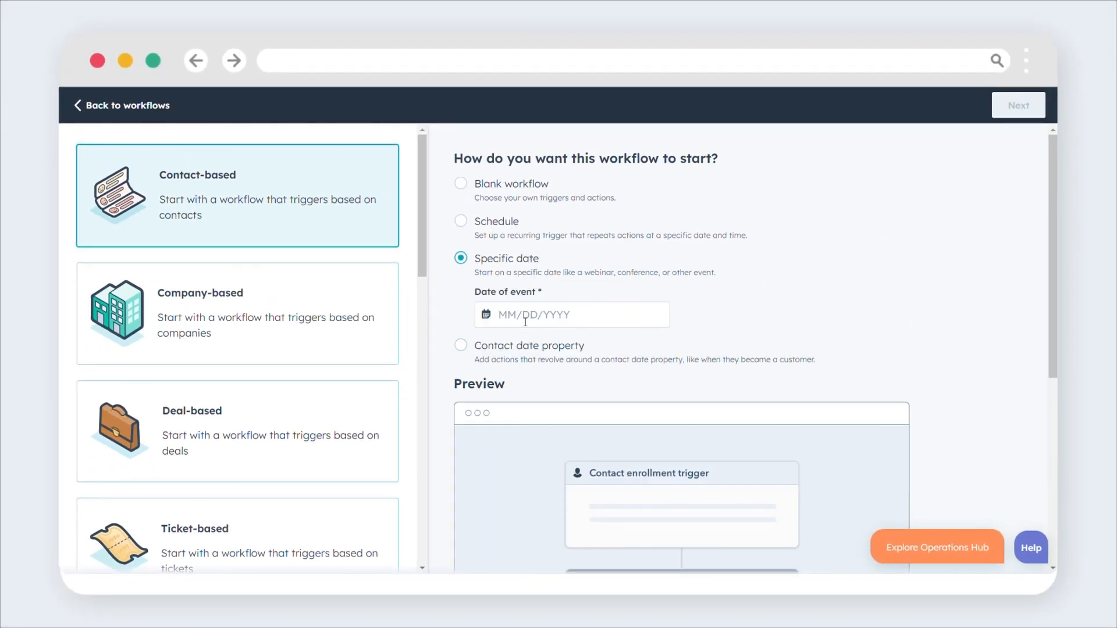
left_click(570, 314)
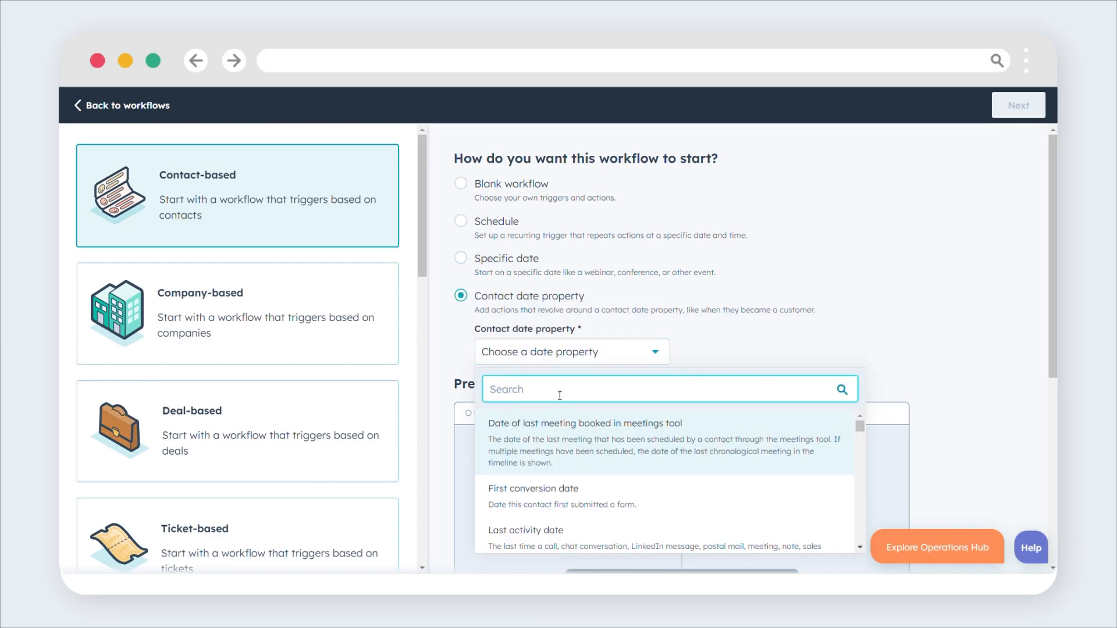
left_click(585, 423)
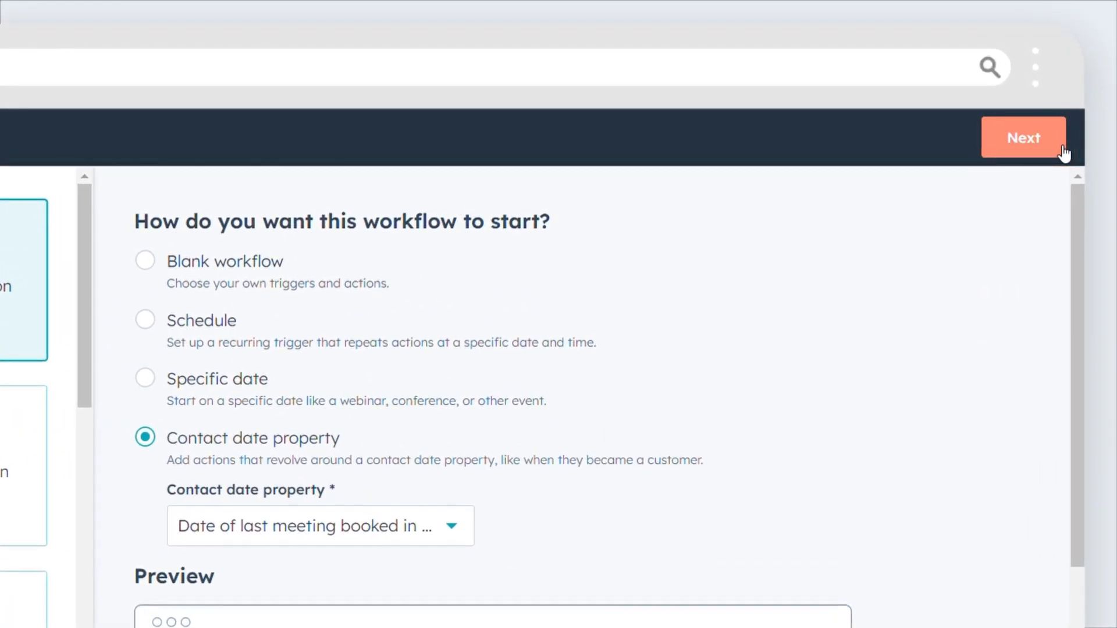
left_click(1022, 138)
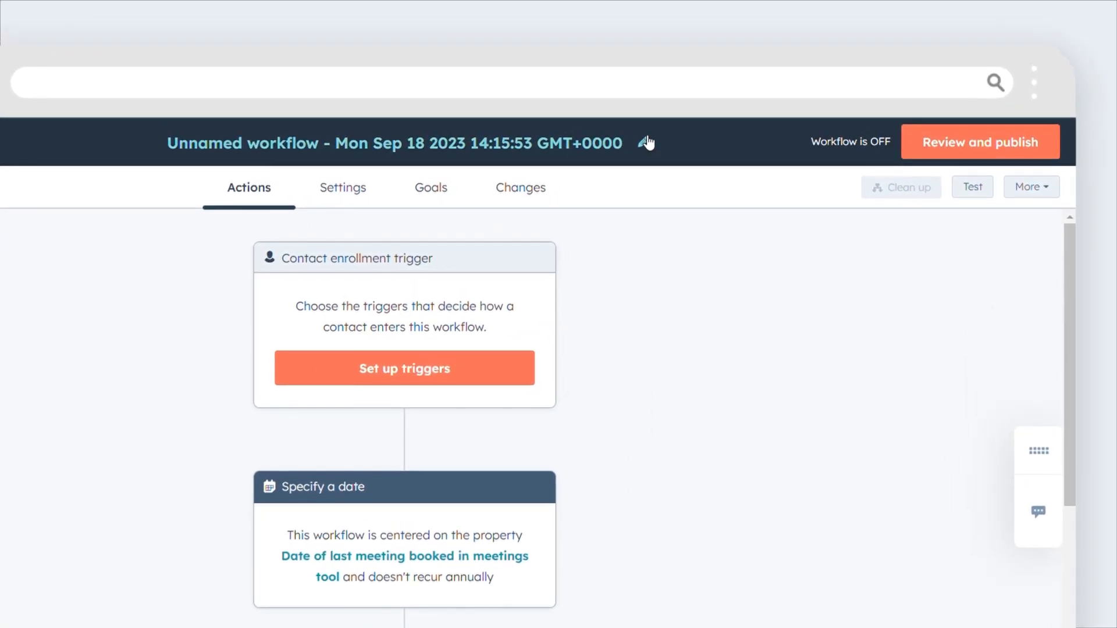
Rename the workflow to 'Meeting flow' and save the name
left_click(645, 143)
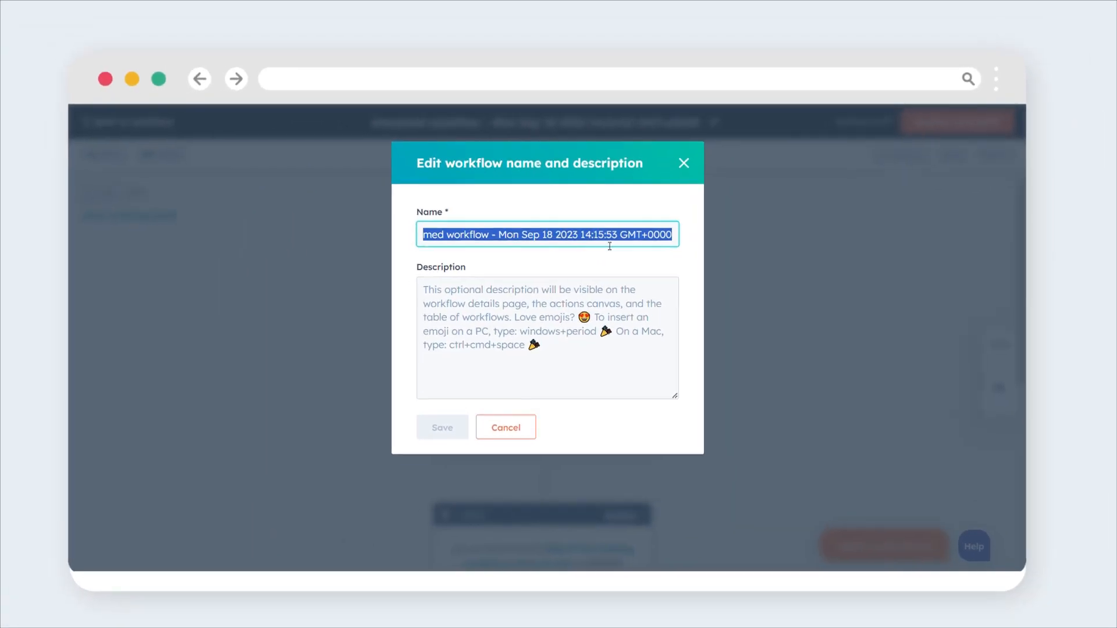
type("Meeting flow")
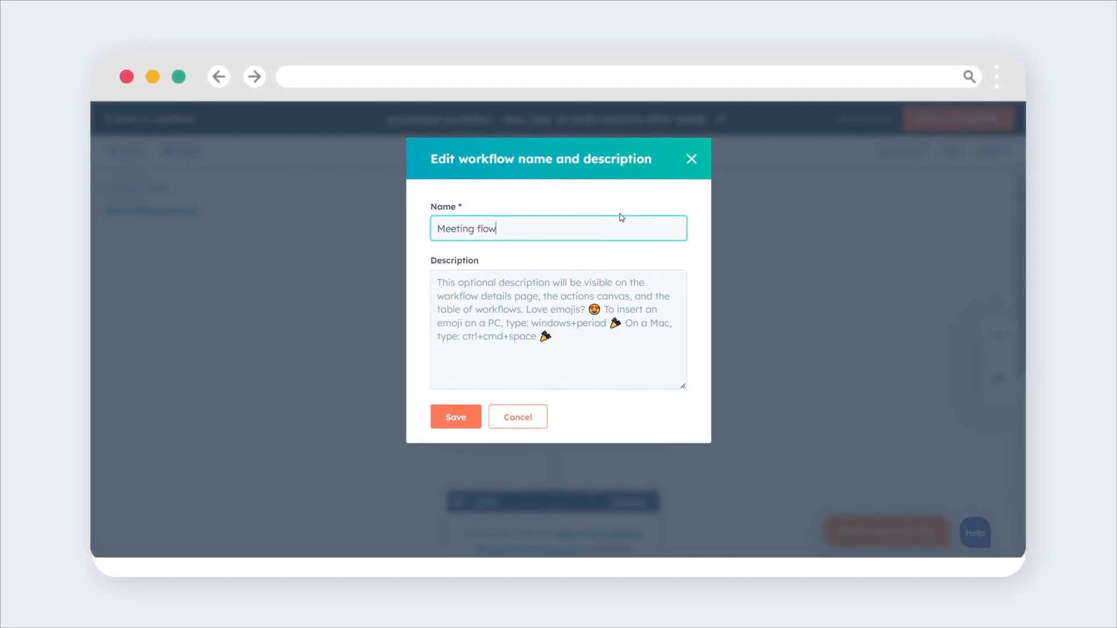
left_click(455, 417)
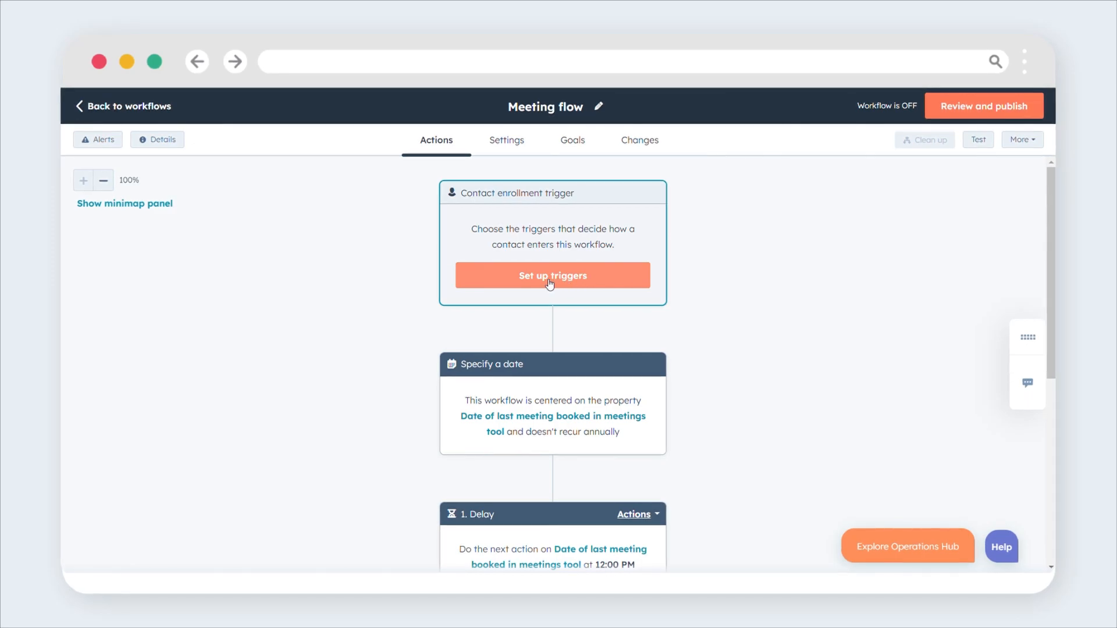
Save an enrollment trigger filter requiring the contact's Create date is known
left_click(552, 276)
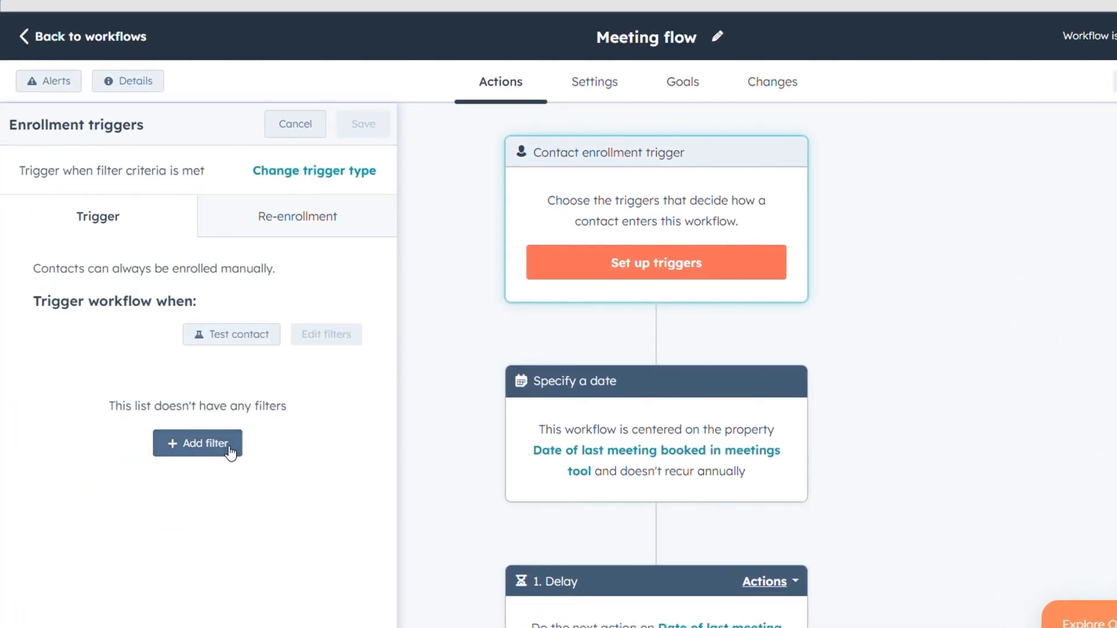
left_click(198, 443)
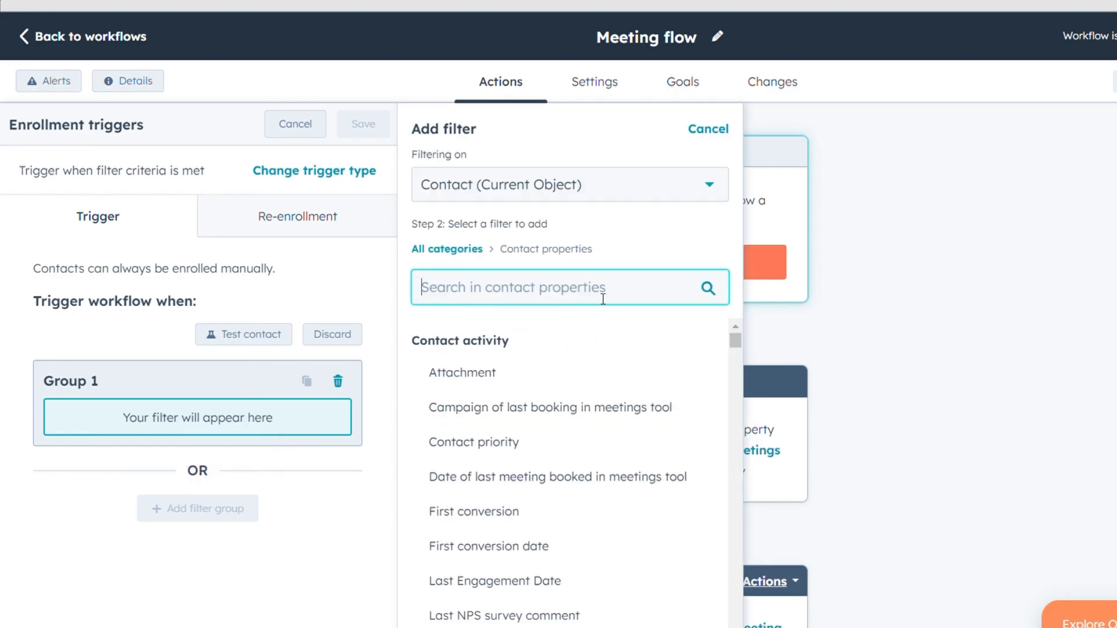
type("creat")
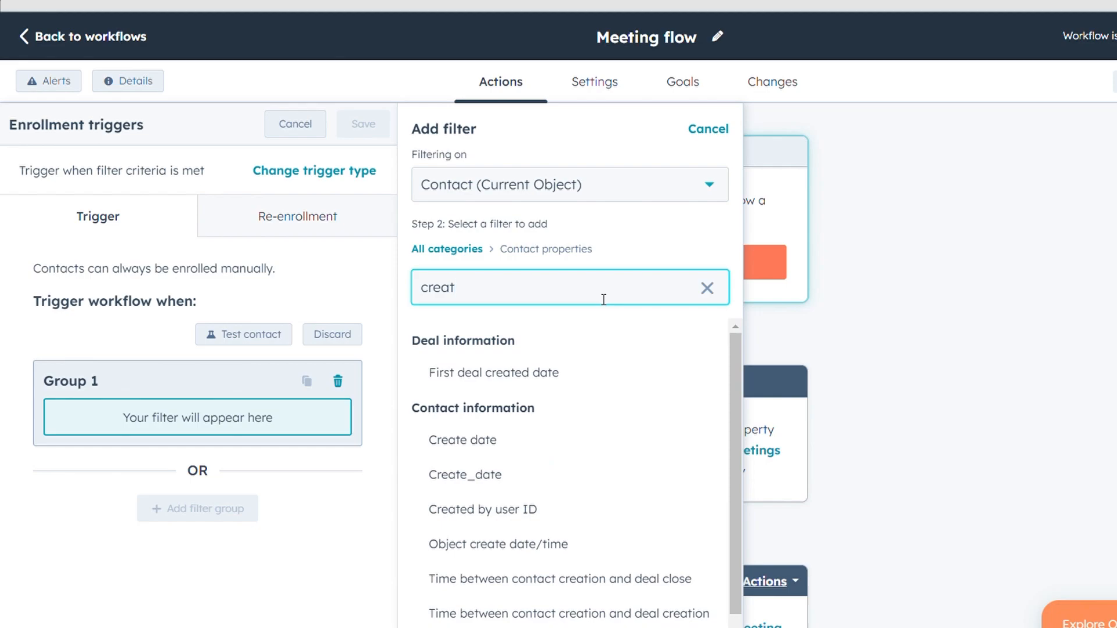
left_click(462, 440)
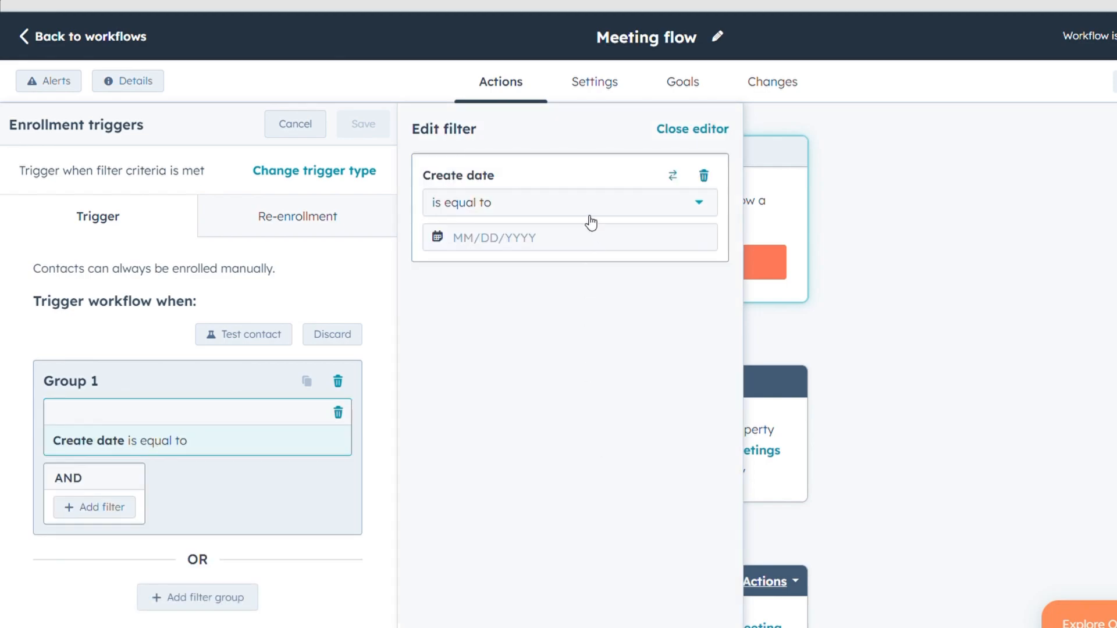
left_click(568, 202)
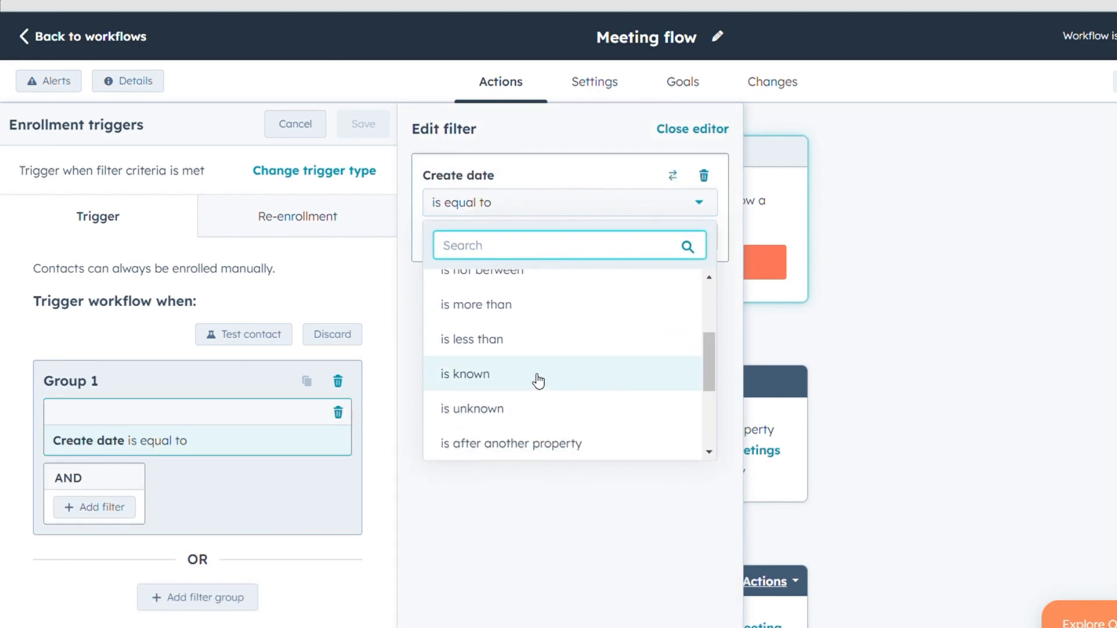
left_click(464, 374)
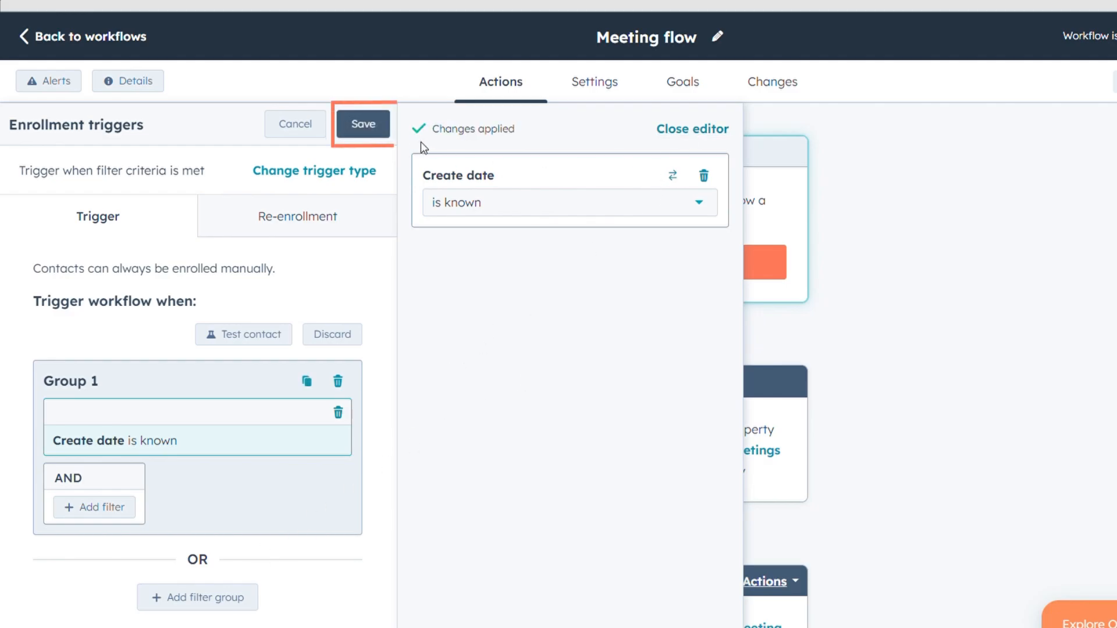
left_click(362, 123)
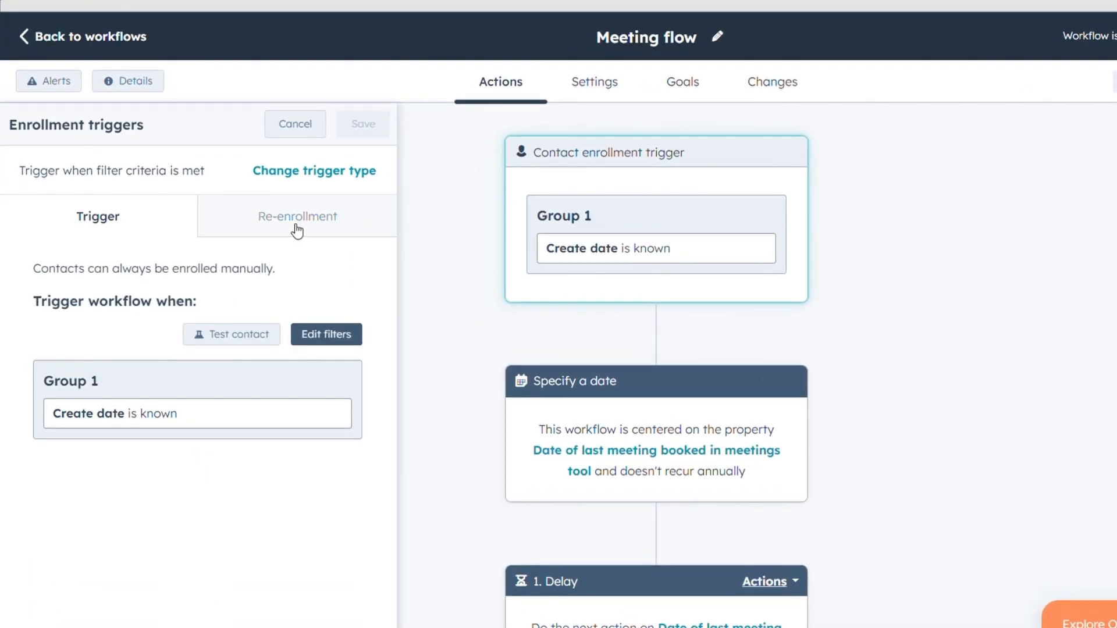
Switch re-enrollment on for the Create date trigger and save it
left_click(297, 215)
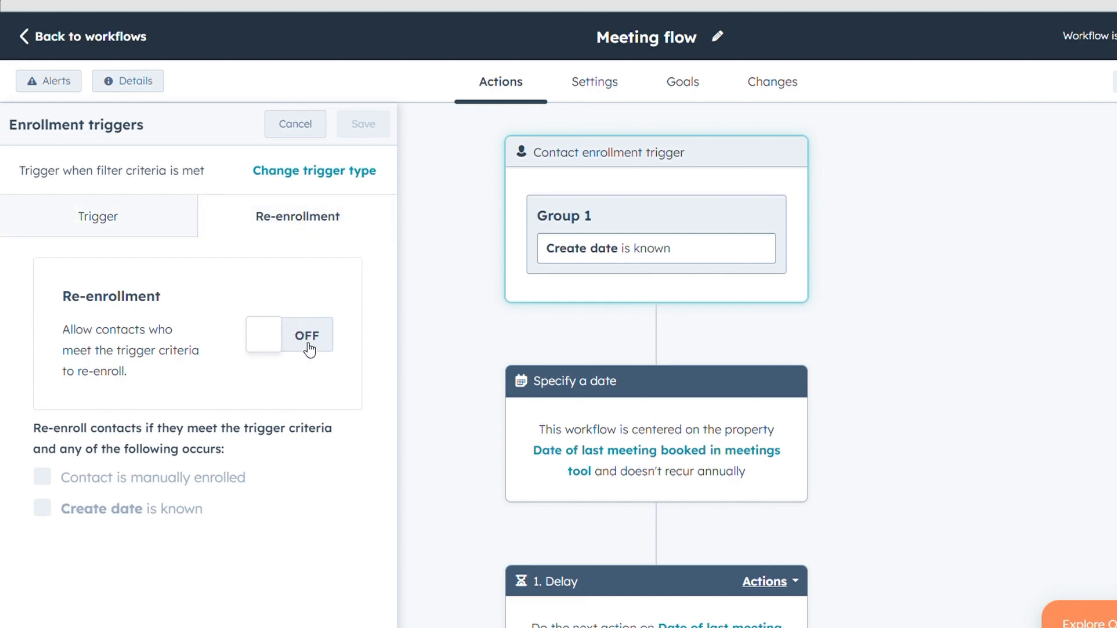
left_click(308, 335)
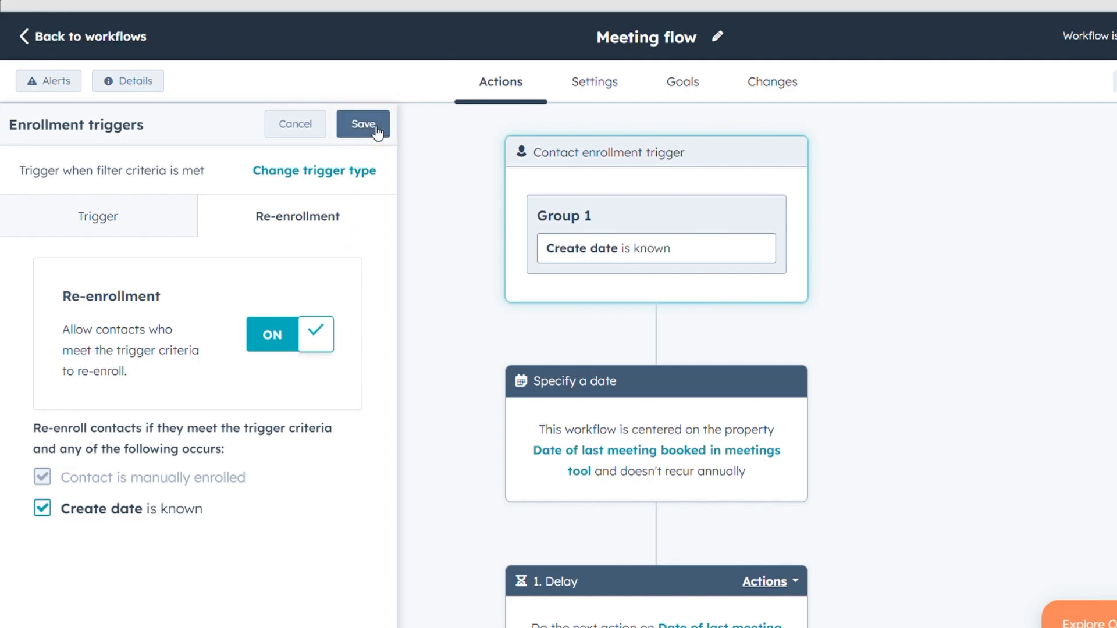
left_click(363, 124)
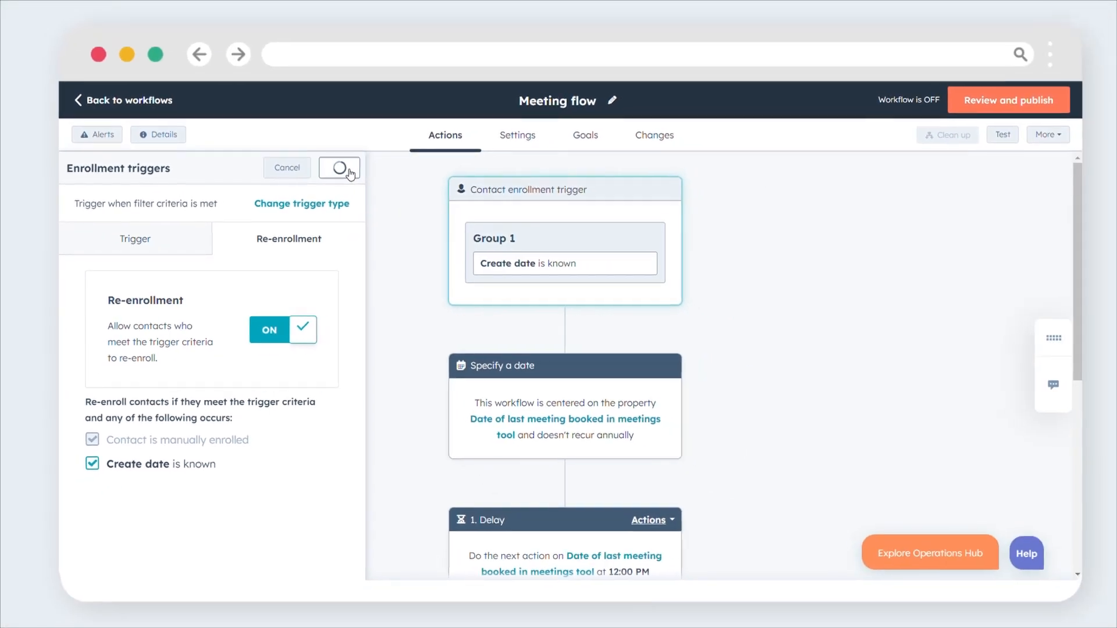
left_click(340, 168)
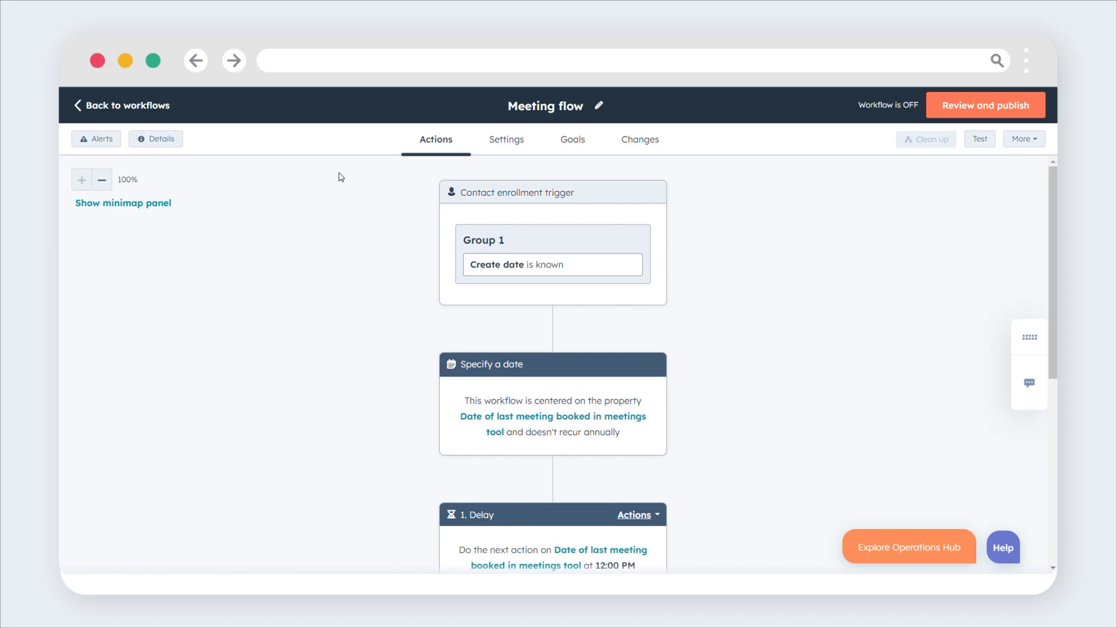
mouse_move(478, 352)
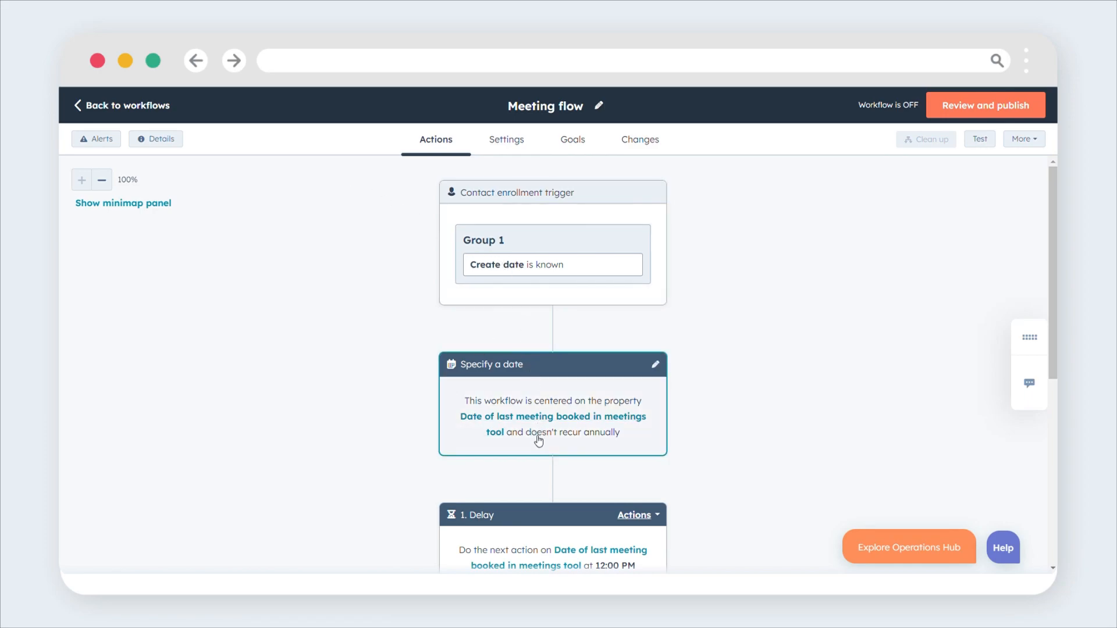
Add a delay until the date of last meeting booked at 12:45 PM
scroll("down", 3)
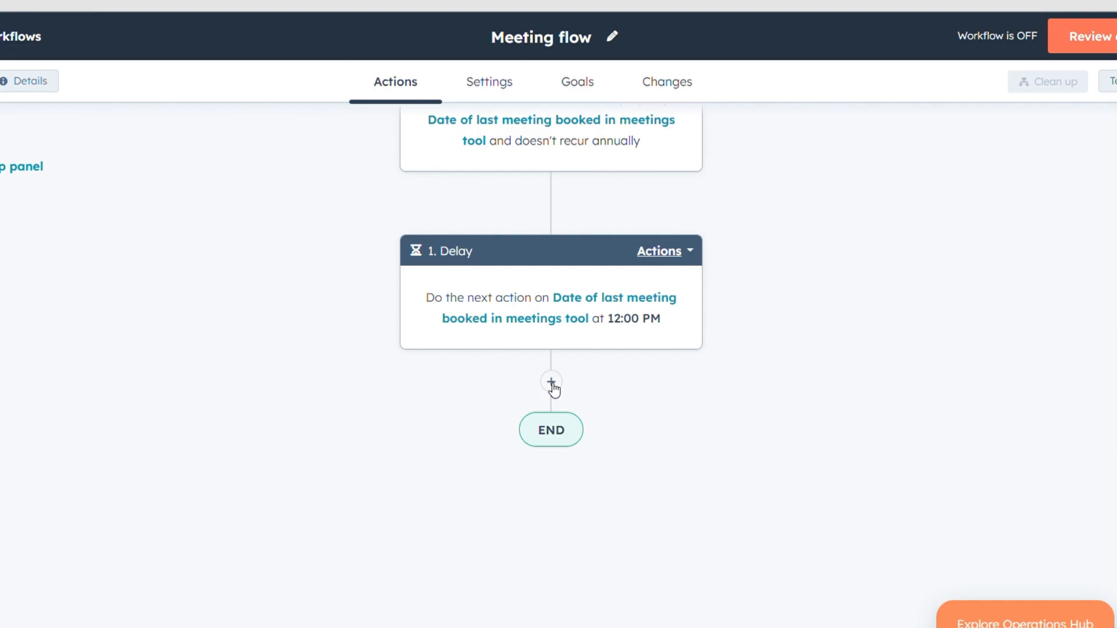
left_click(551, 382)
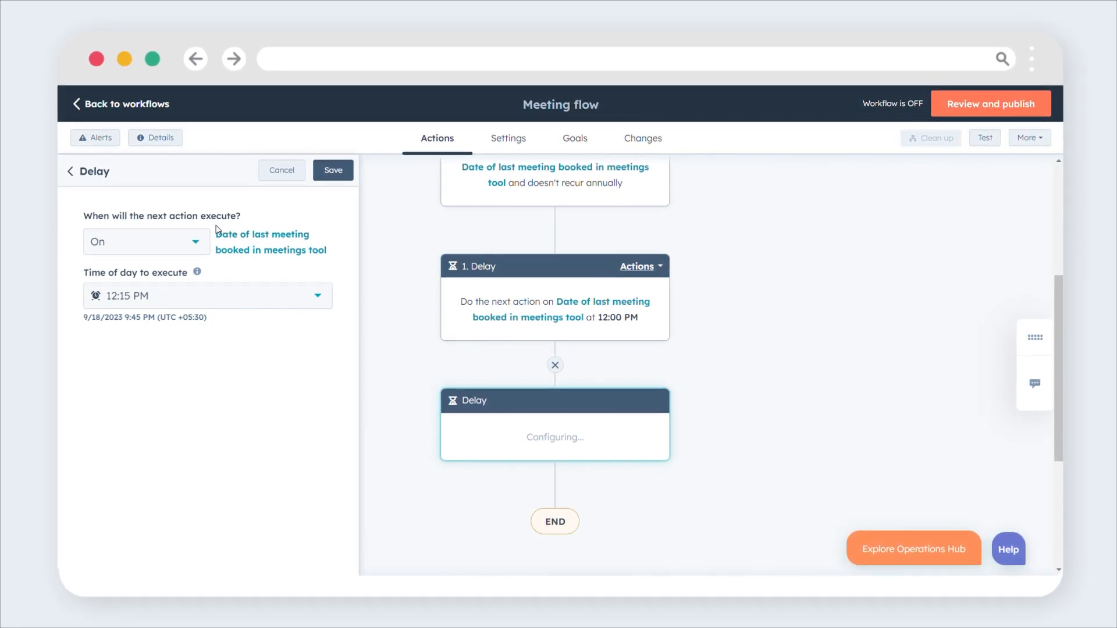
left_click(145, 241)
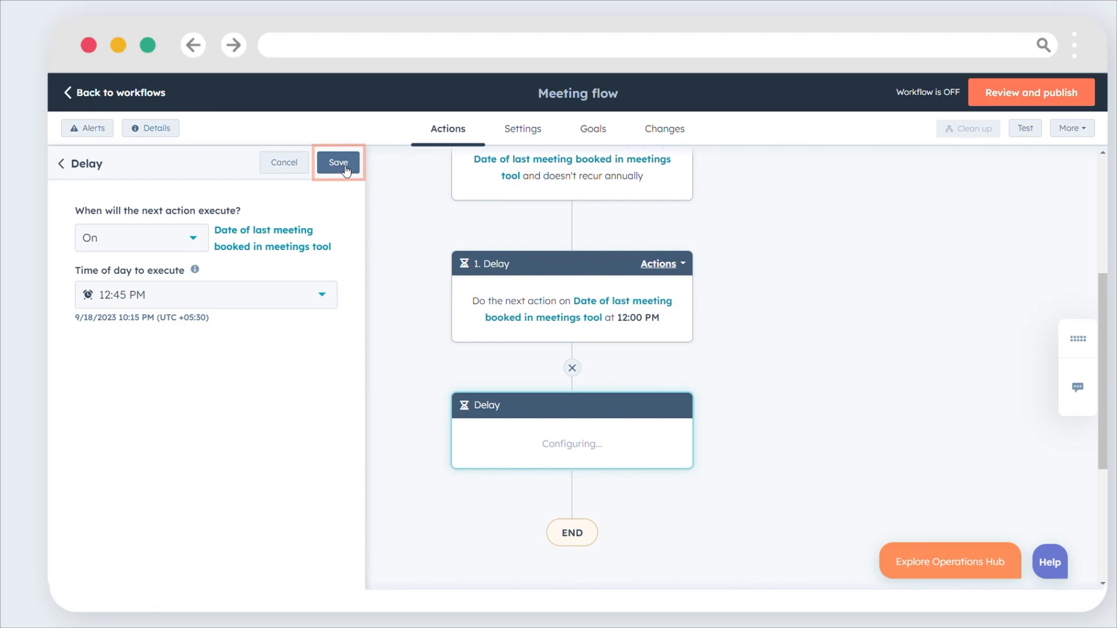
left_click(337, 163)
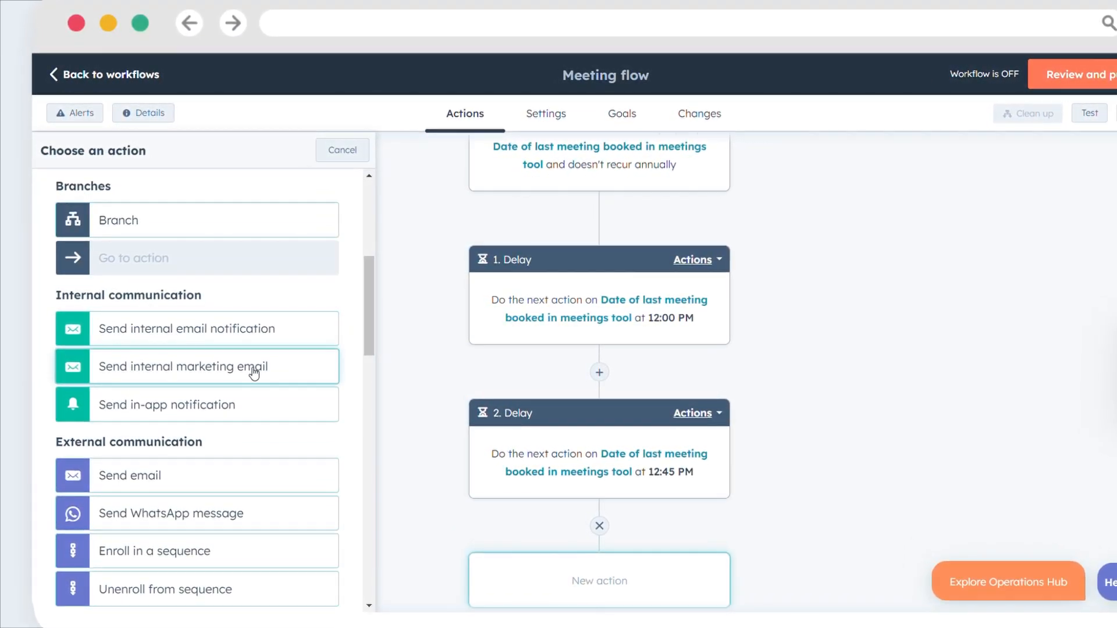
Add a 'Send internal marketing email' action, saving despite the missing fields
left_click(181, 366)
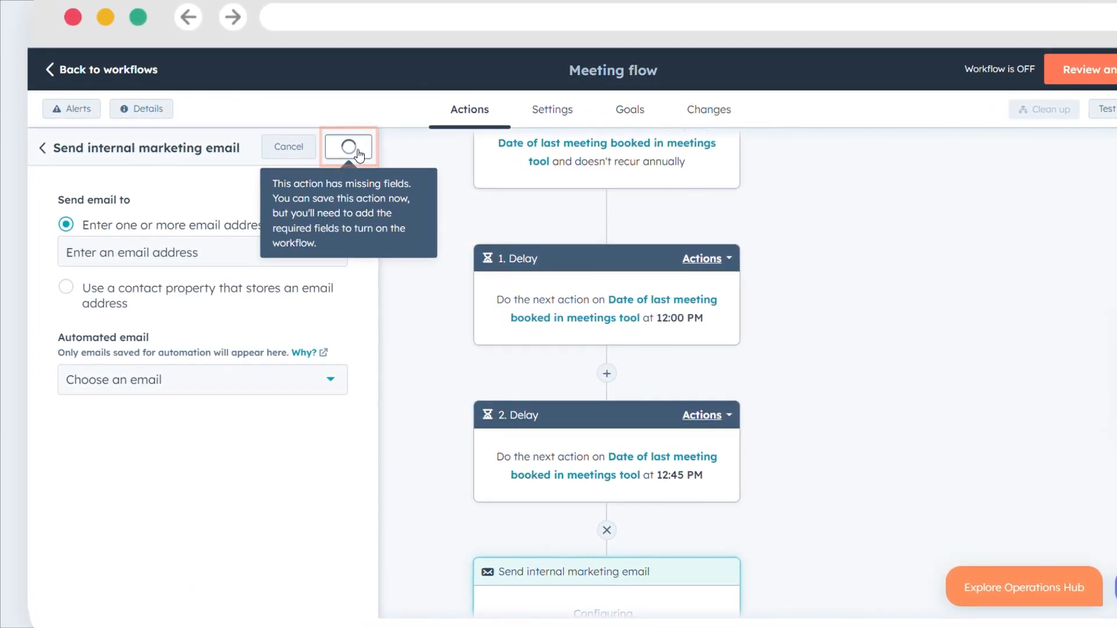
left_click(349, 147)
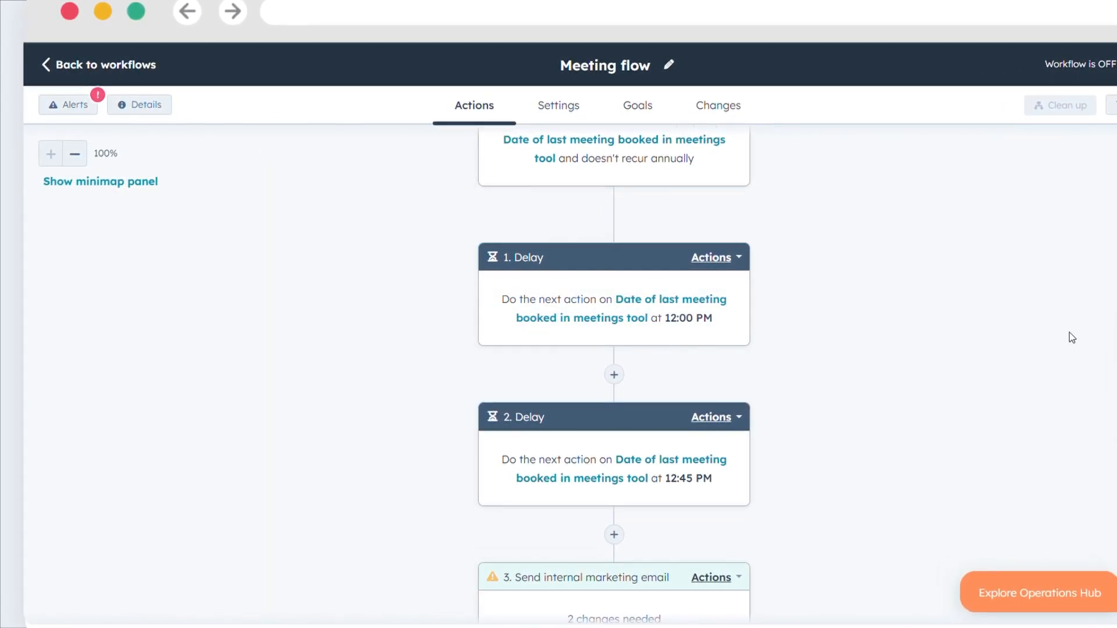
scroll("down", 3)
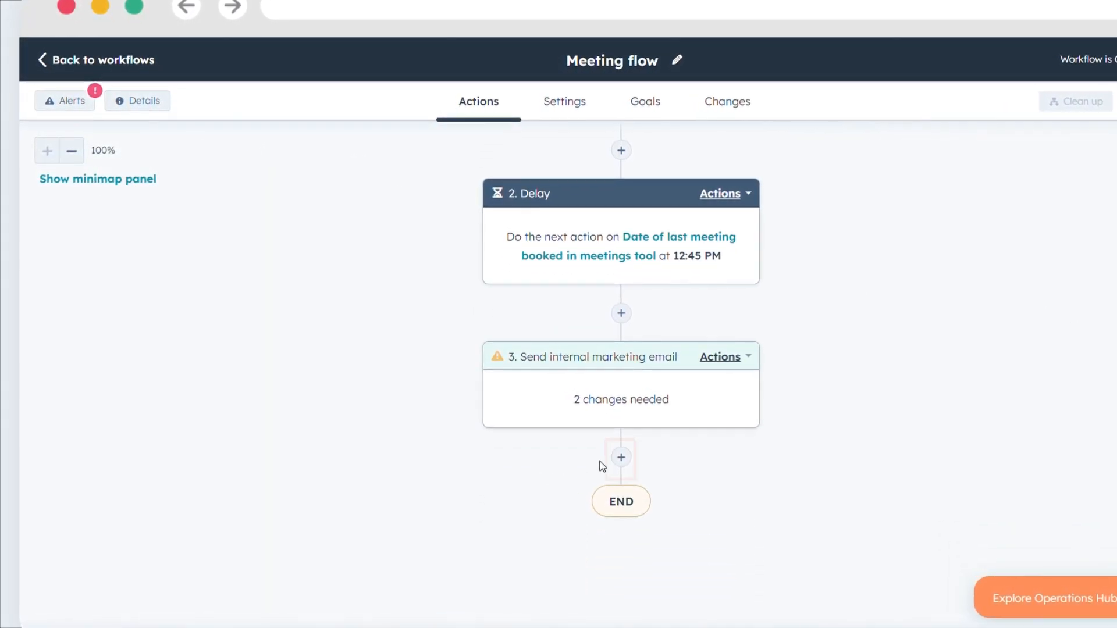
Add a 'Send email' step using the Promotion automated email and save it
left_click(621, 457)
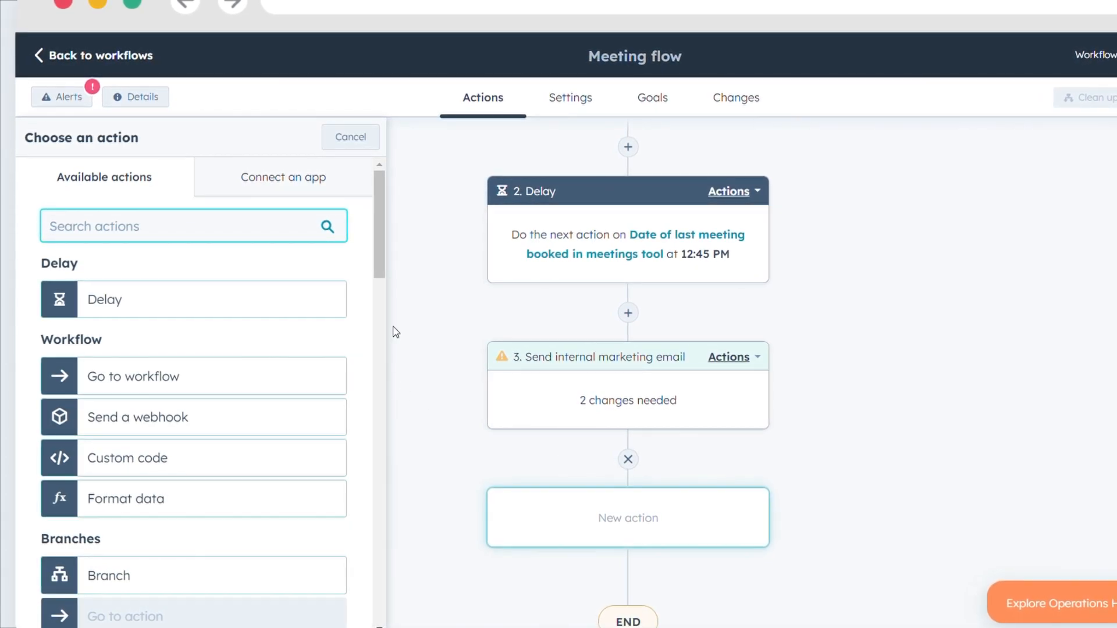
scroll("down", 3)
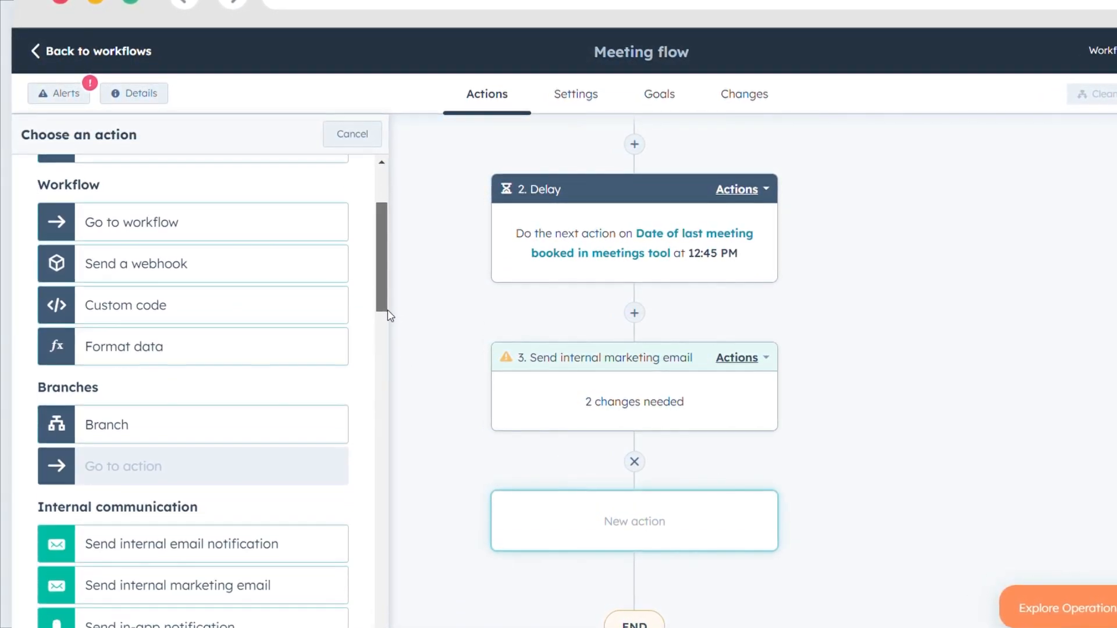
scroll("down", 3)
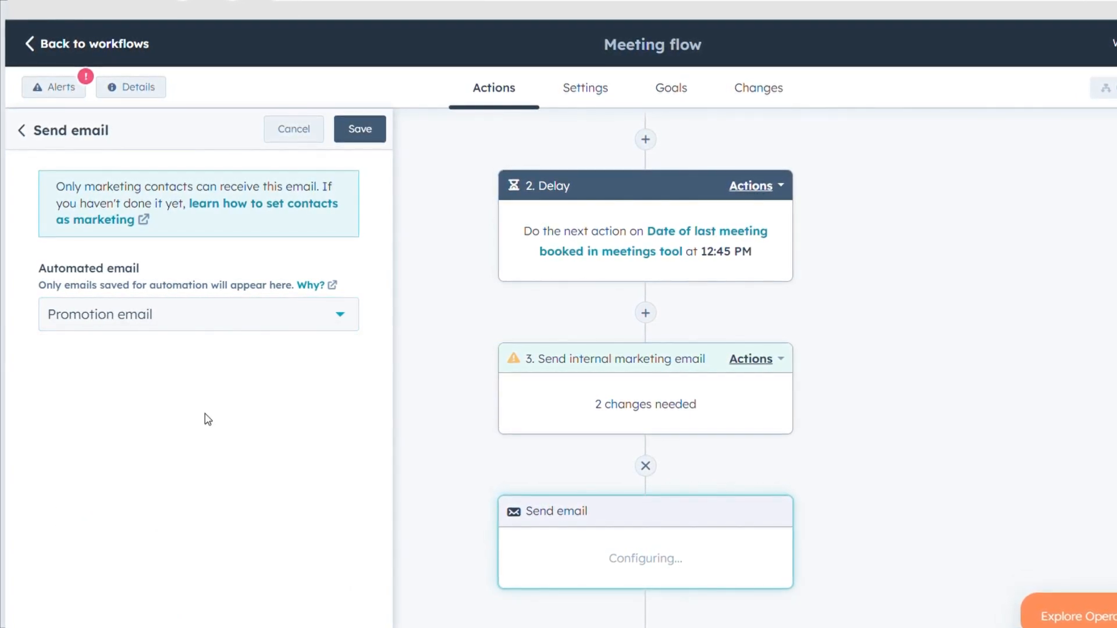
left_click(670, 88)
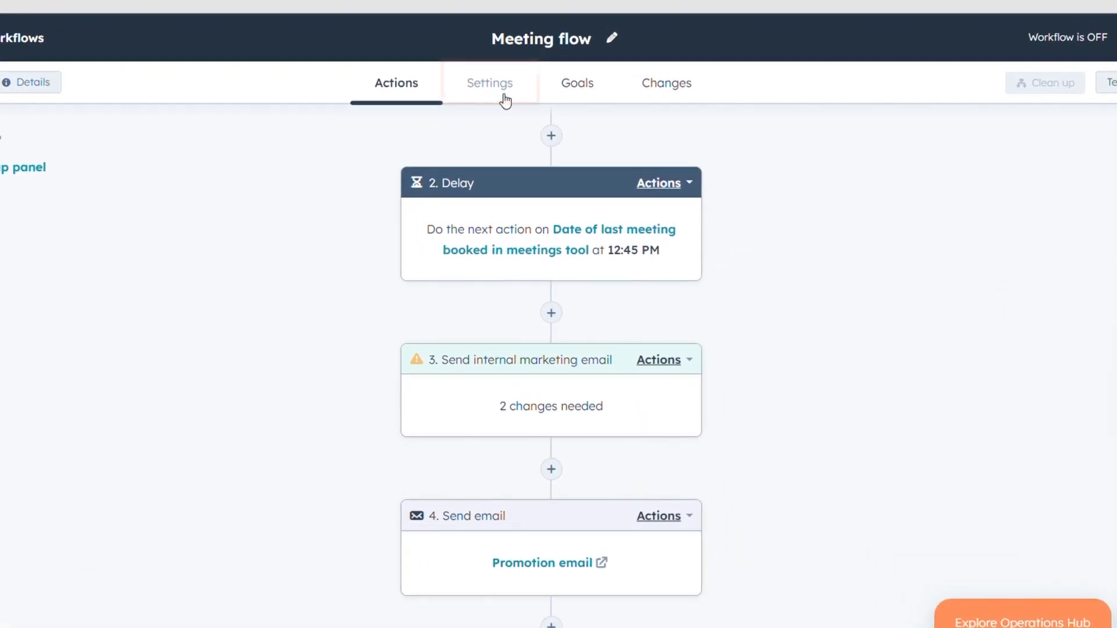
Limit actions to 9–5 specific times, pause on 09/18/2023, and attach Email drip campaign
left_click(488, 83)
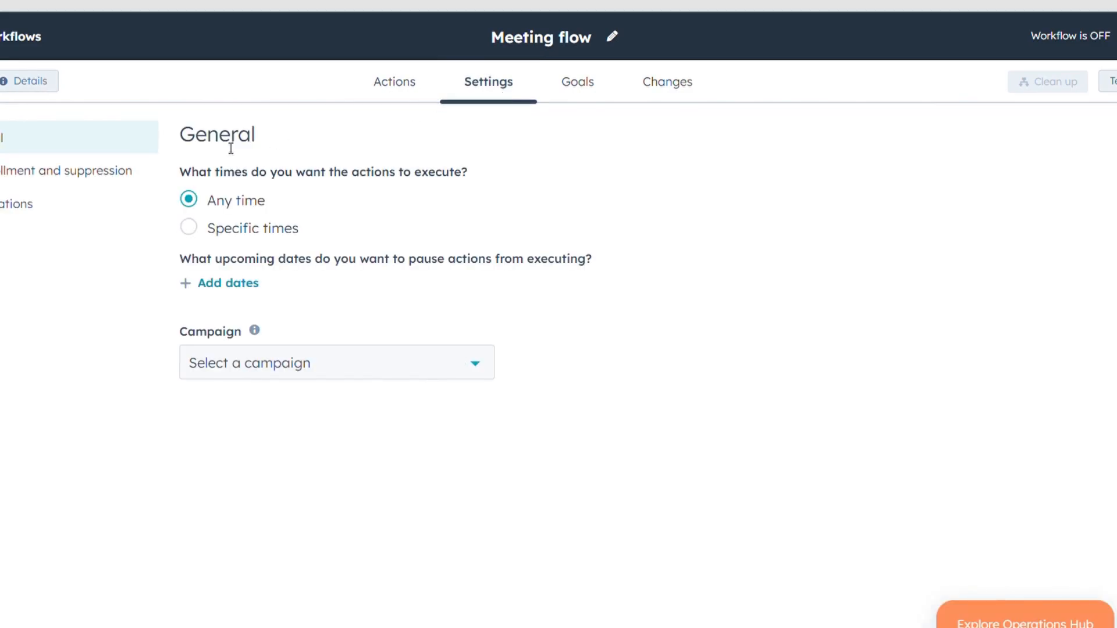
mouse_move(257, 228)
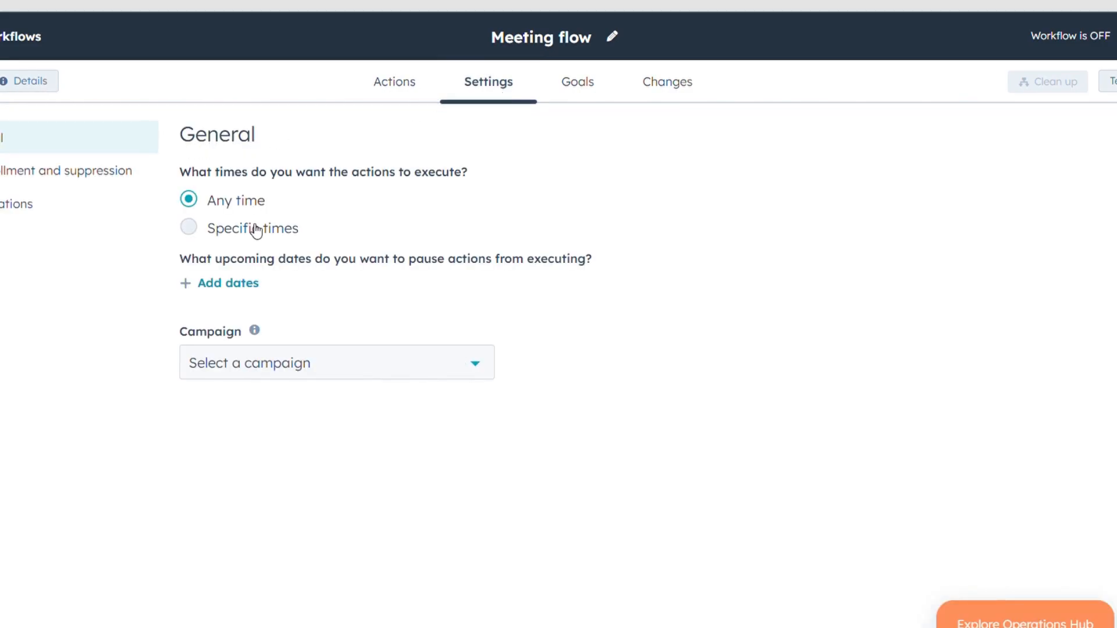
left_click(188, 228)
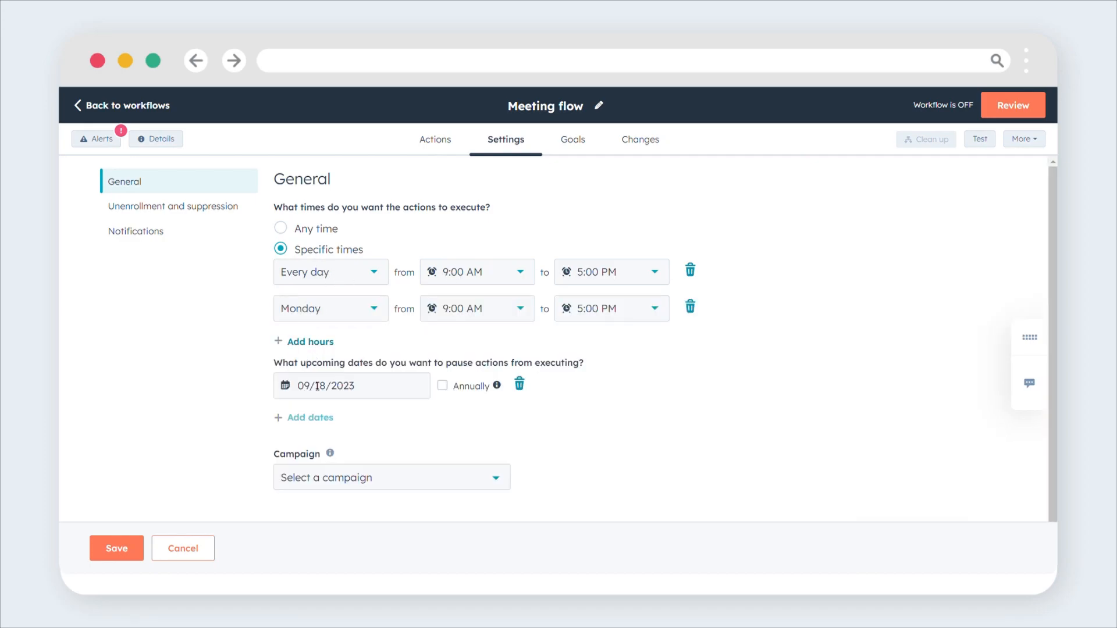
left_click(390, 478)
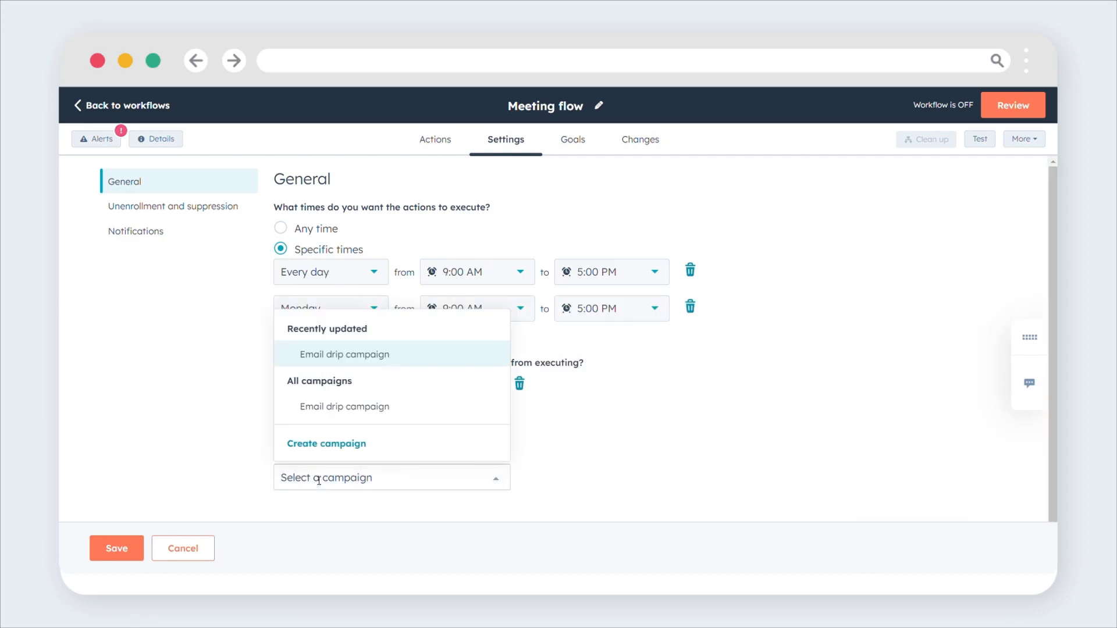
left_click(344, 354)
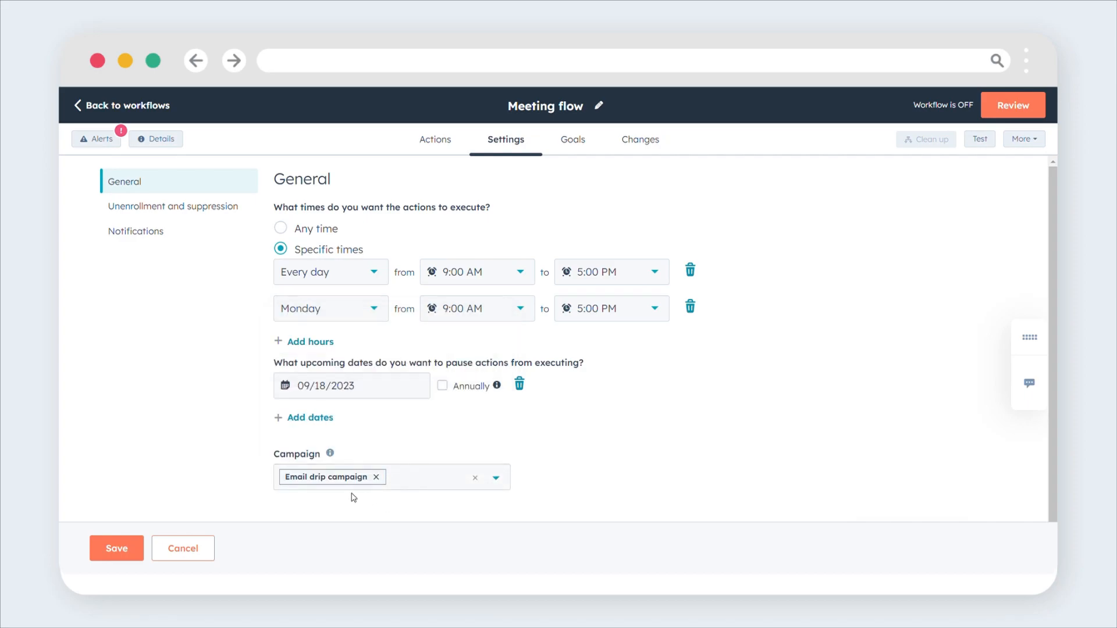
left_click(117, 548)
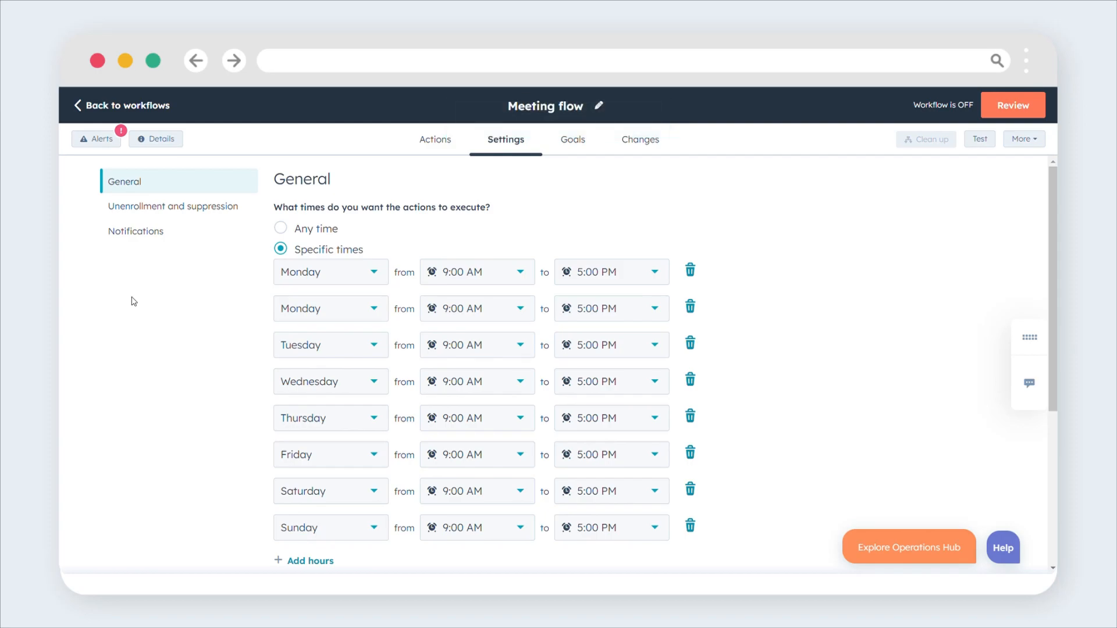
Check the unenrollment and suppression settings, then open Review and publish
left_click(172, 206)
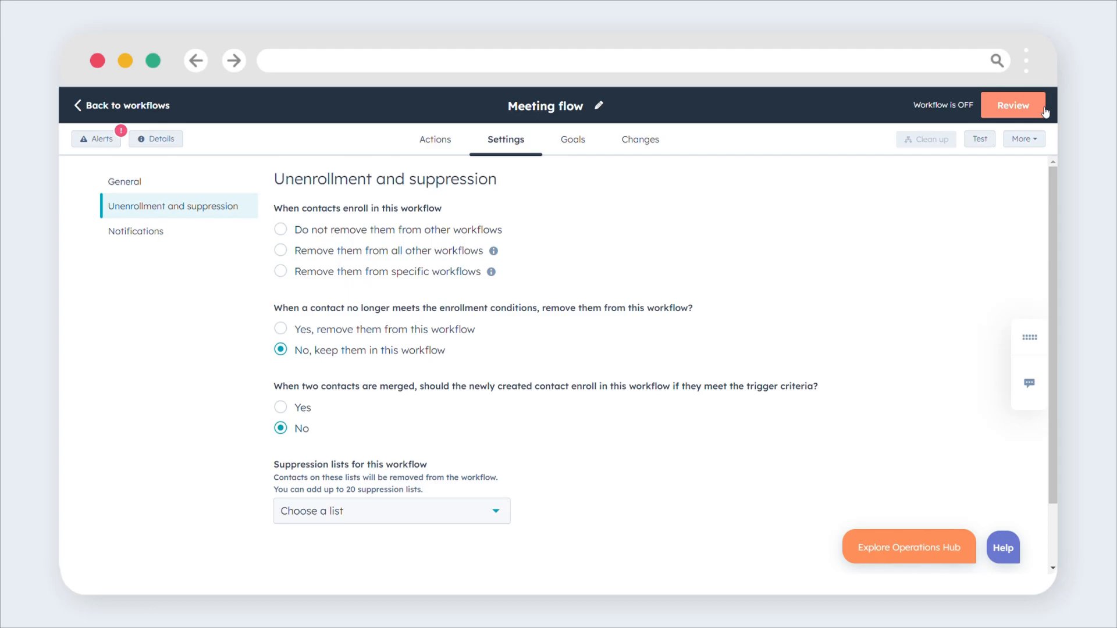
left_click(434, 140)
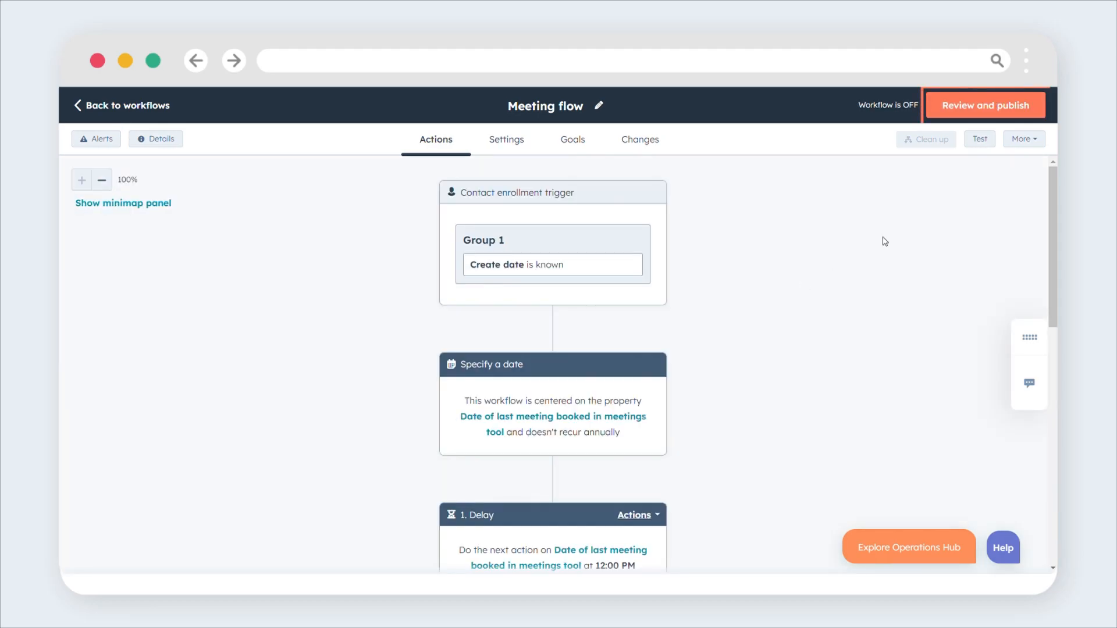
left_click(984, 104)
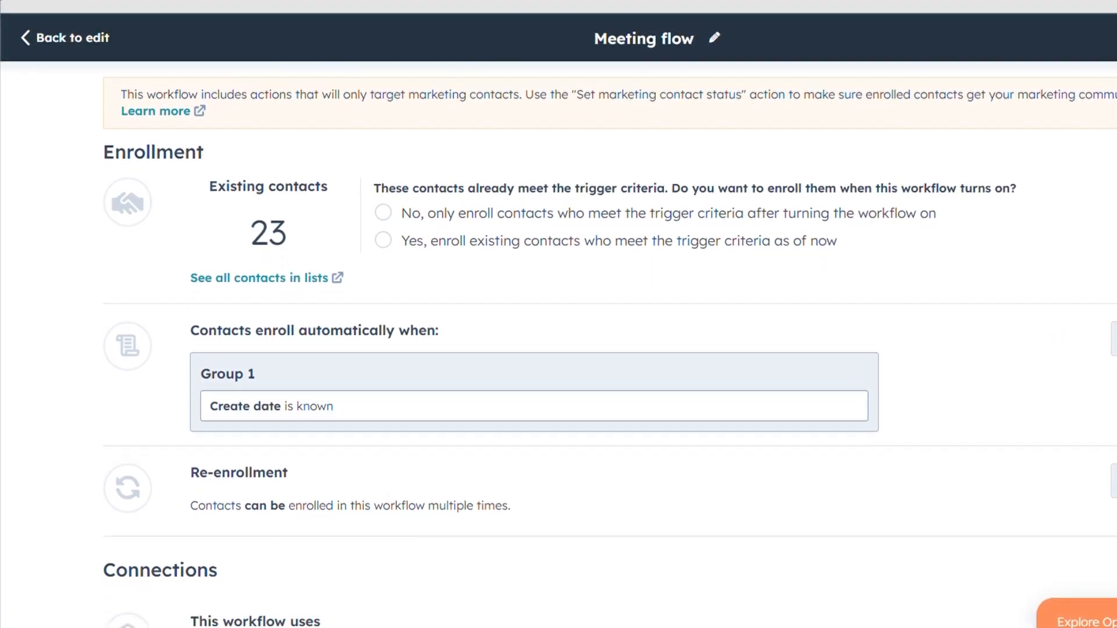
Choose to enroll existing contacts who already meet the trigger criteria
scroll("down", 3)
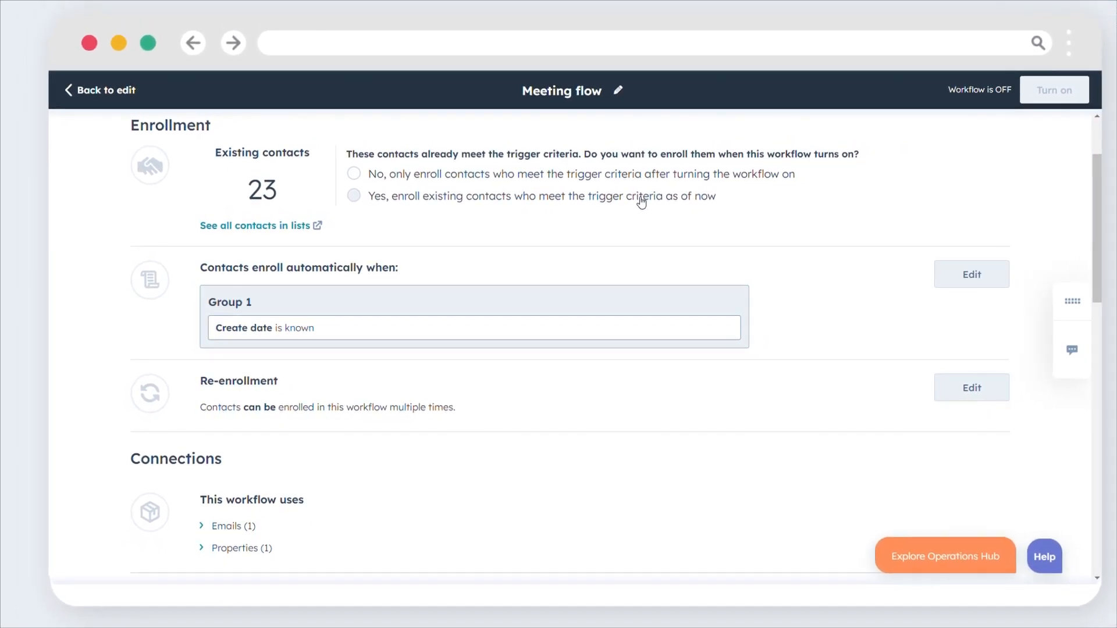
left_click(354, 196)
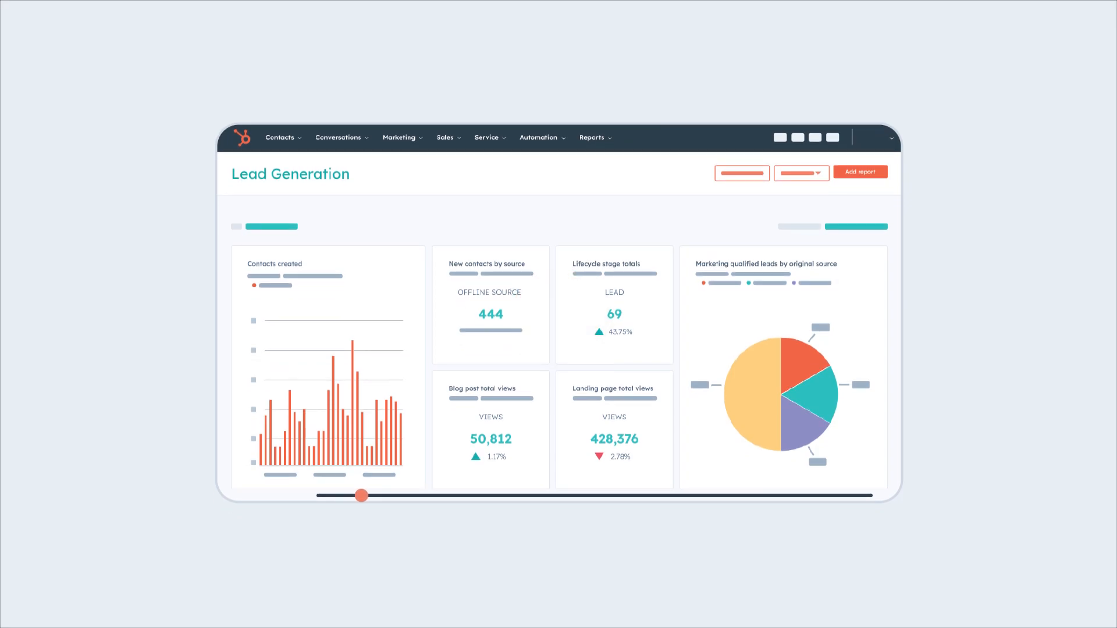
left_click_drag(362, 495, 429, 495)
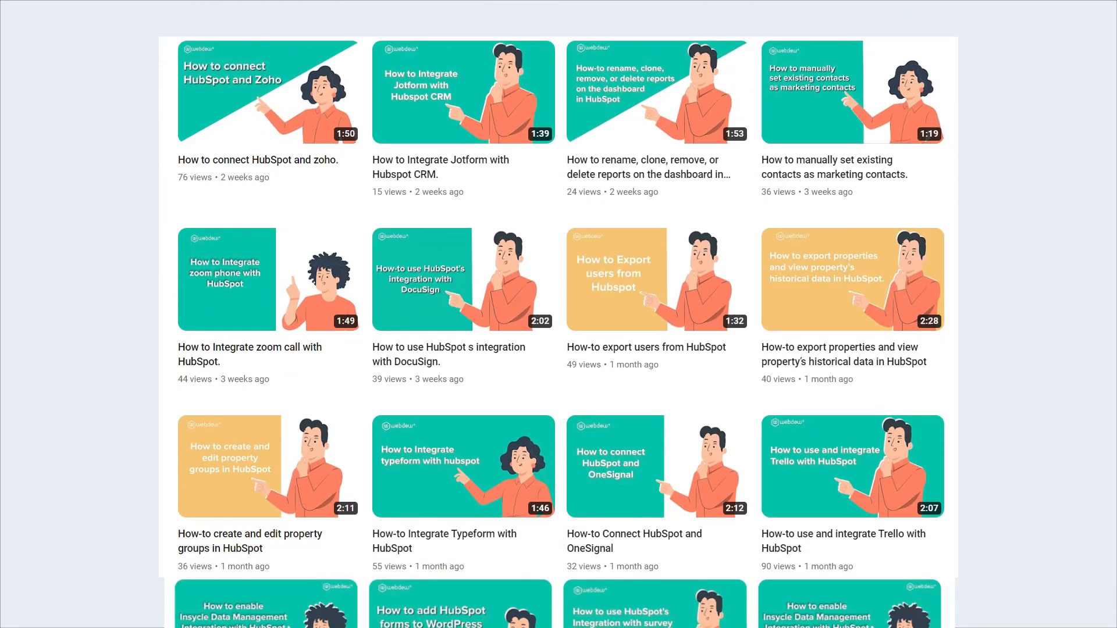
scroll("down", 3)
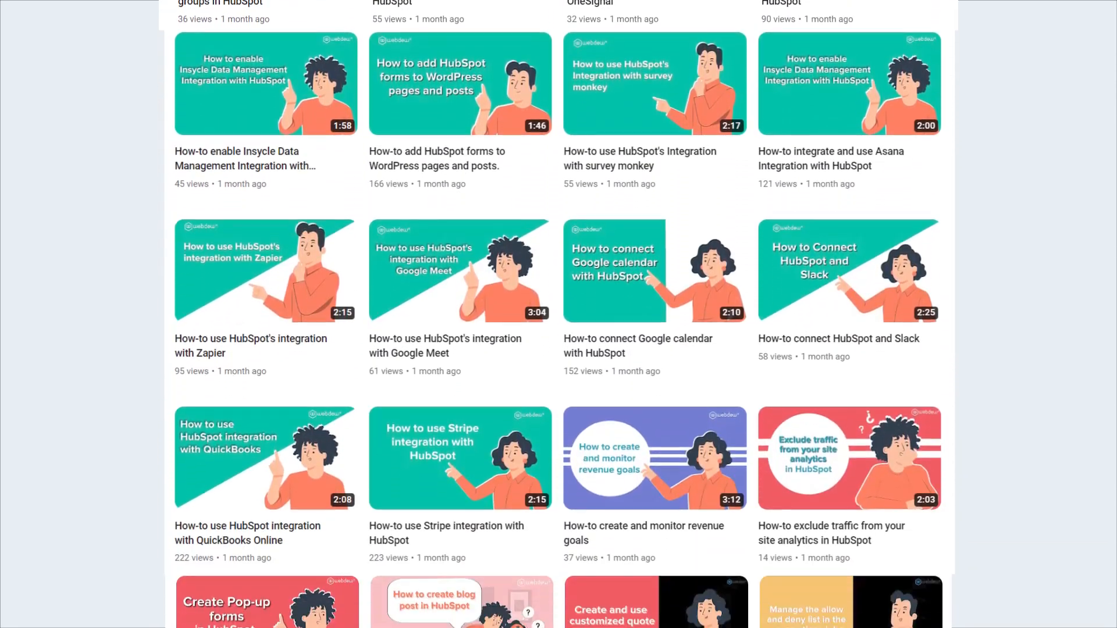
scroll("down", 3)
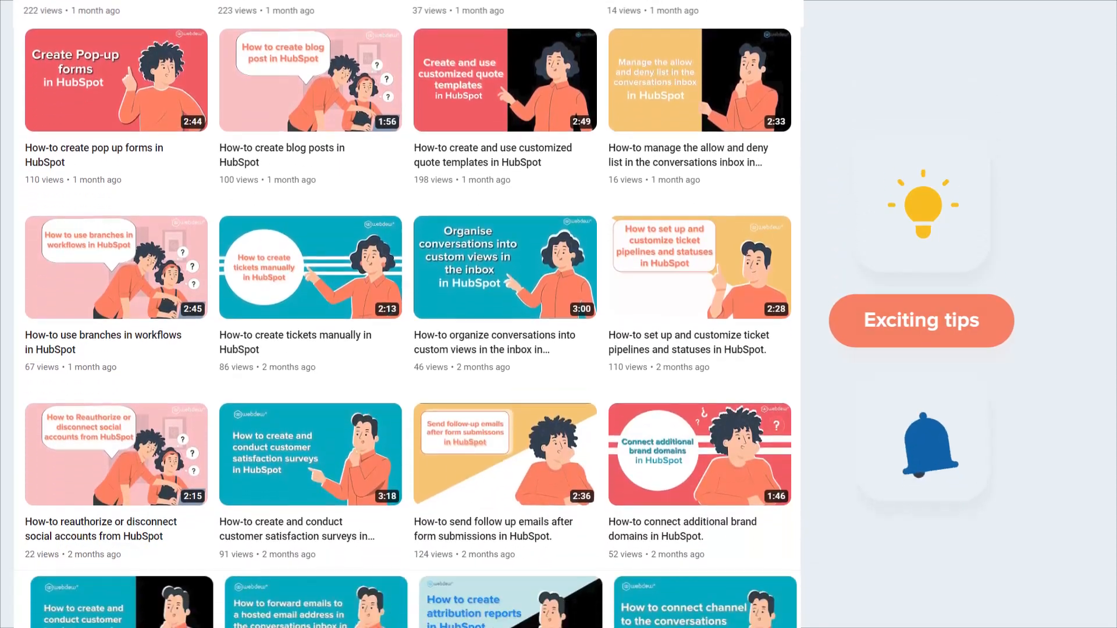
scroll("down", 3)
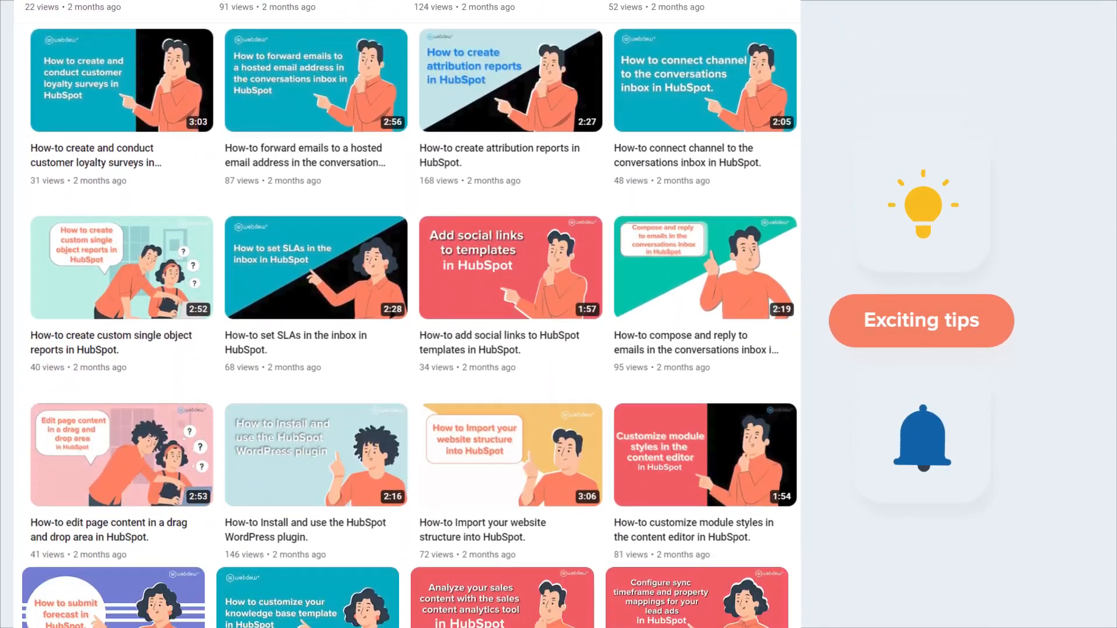